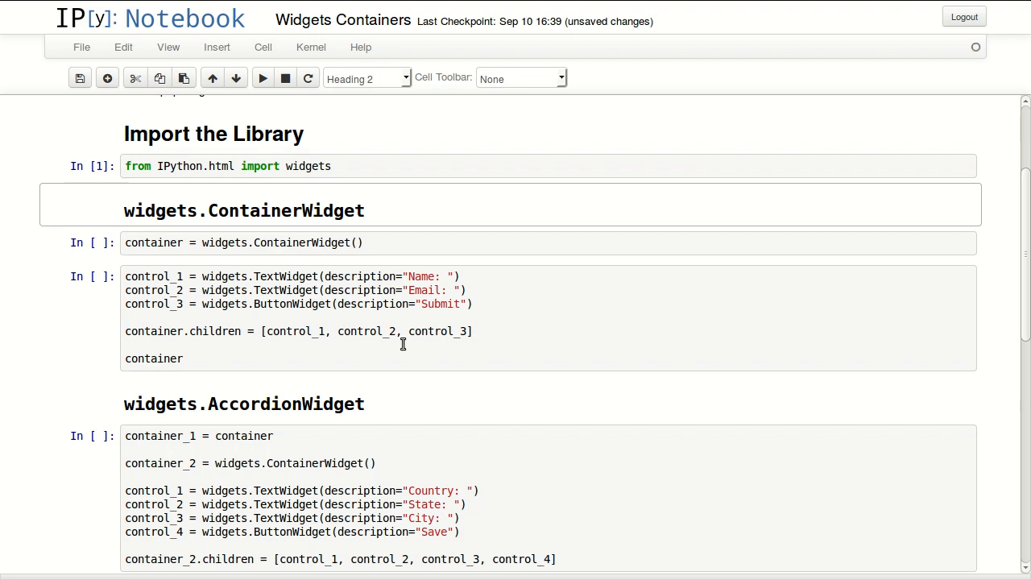
Run the ContainerWidget cell so the Name, Email and Submit form renders.
left_click(522, 242)
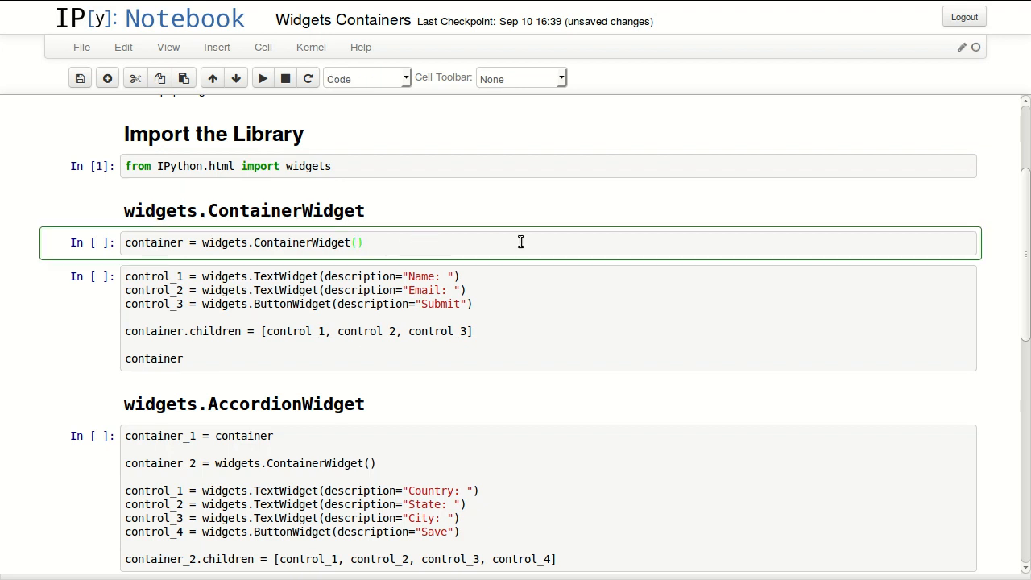
key("shift+enter")
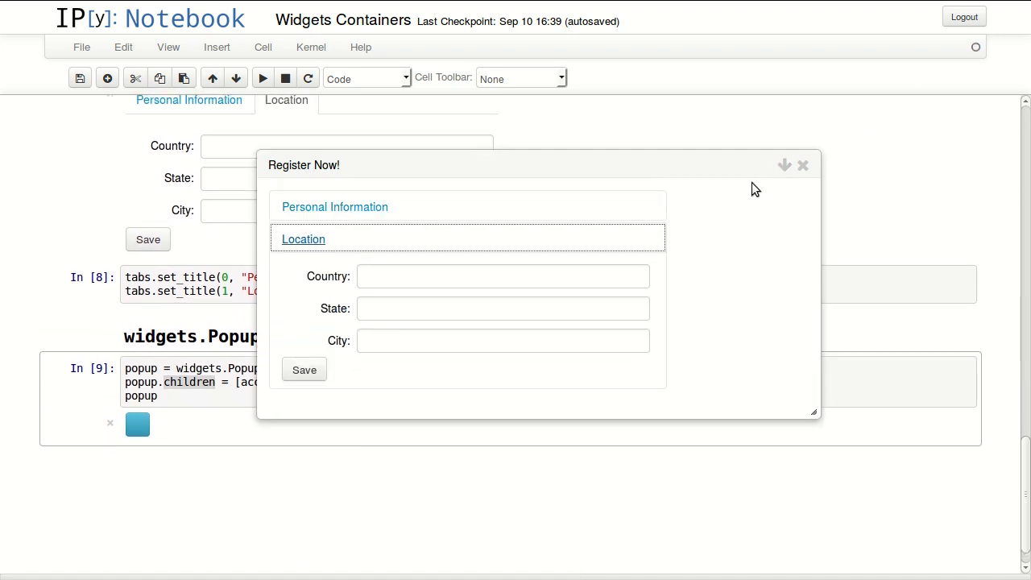
Drag the 'Register Now!' popup by its title bar up and to the left.
left_click_drag(540, 164, 516, 109)
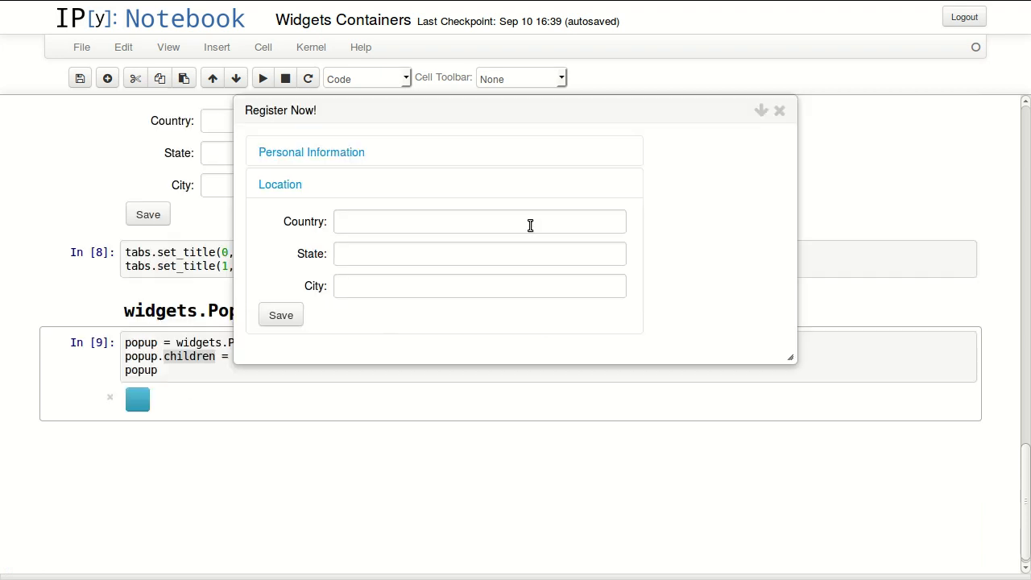